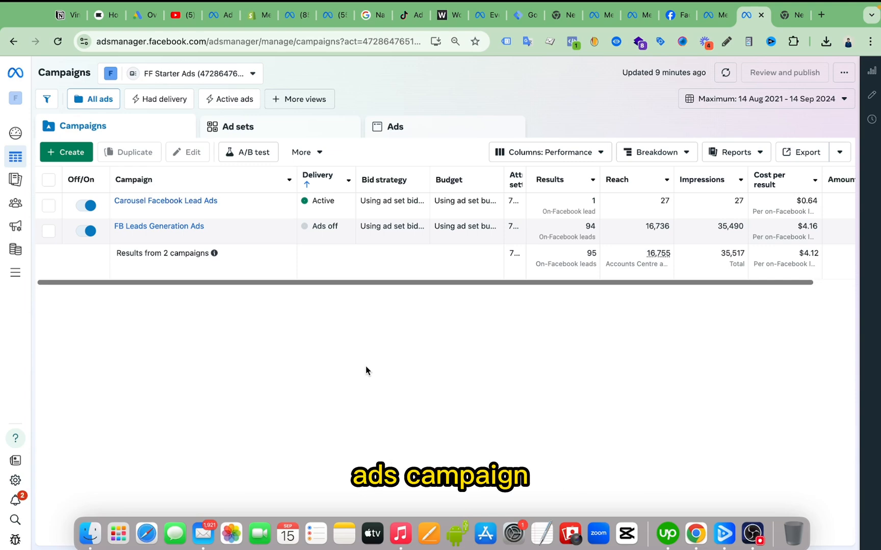
pyautogui.moveTo(551, 180)
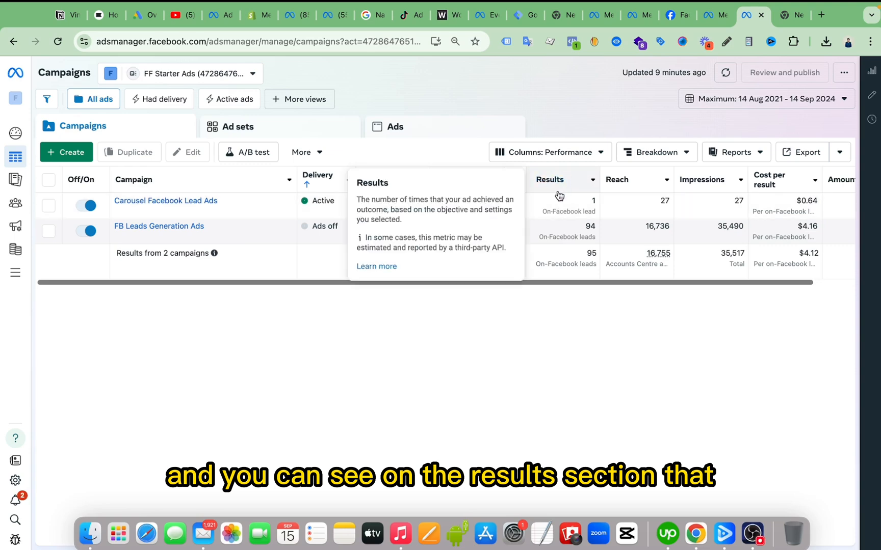
pyautogui.moveTo(601, 213)
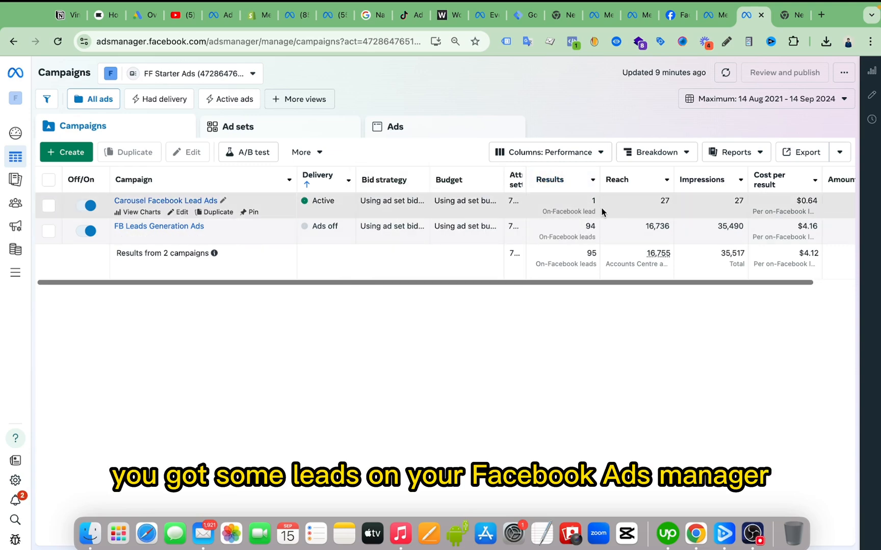
pyautogui.moveTo(575, 205)
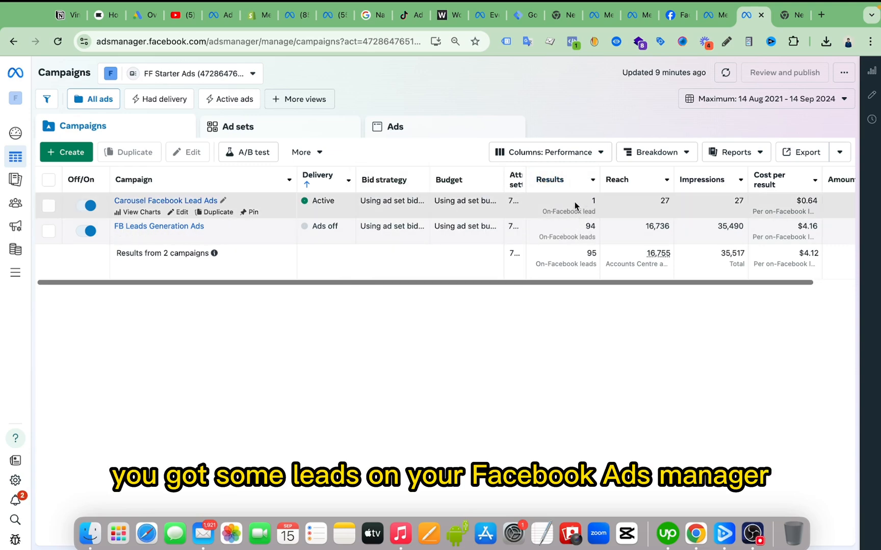
pyautogui.moveTo(578, 219)
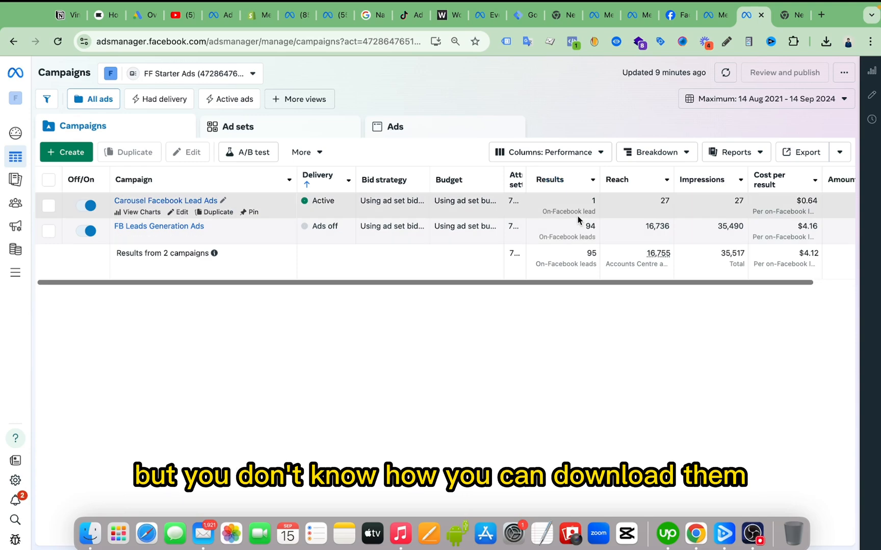
pyautogui.moveTo(480, 327)
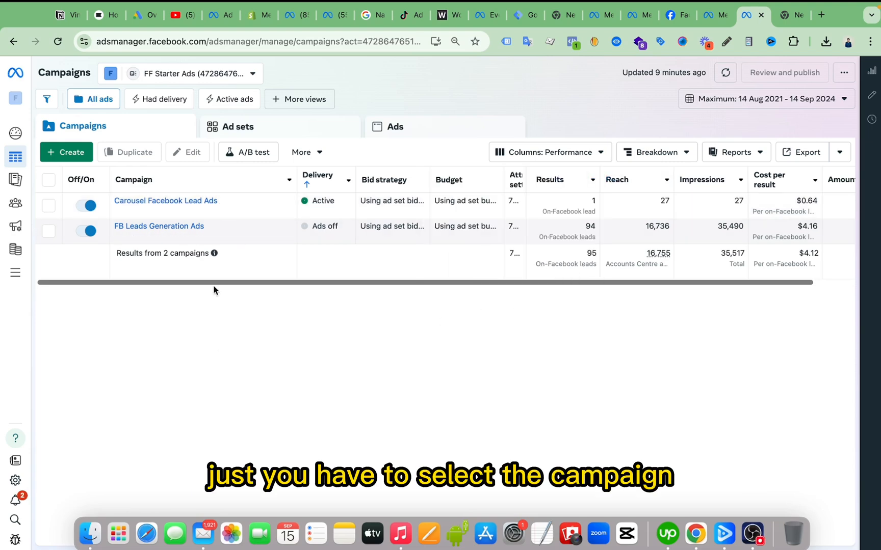
# - Select the FB Leads Generation Ads campaign in the Campaigns table
pyautogui.click(48, 230)
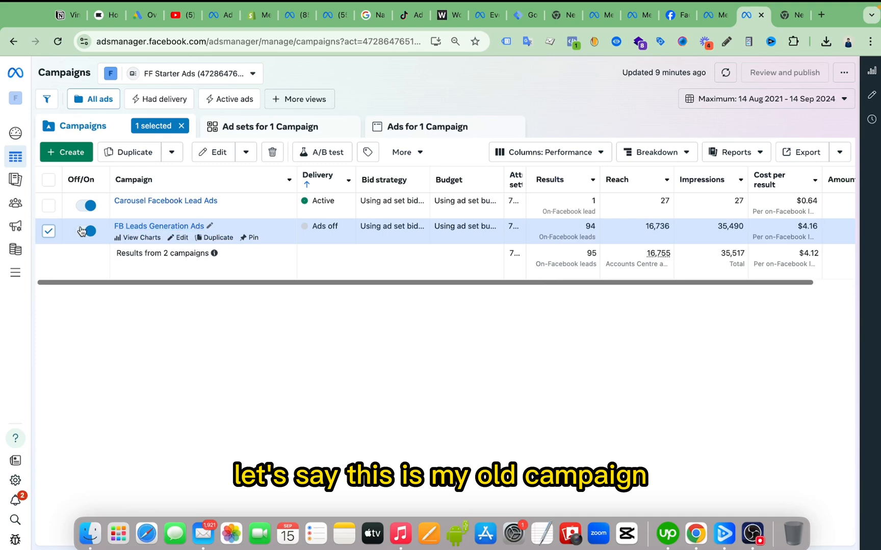
pyautogui.moveTo(309, 128)
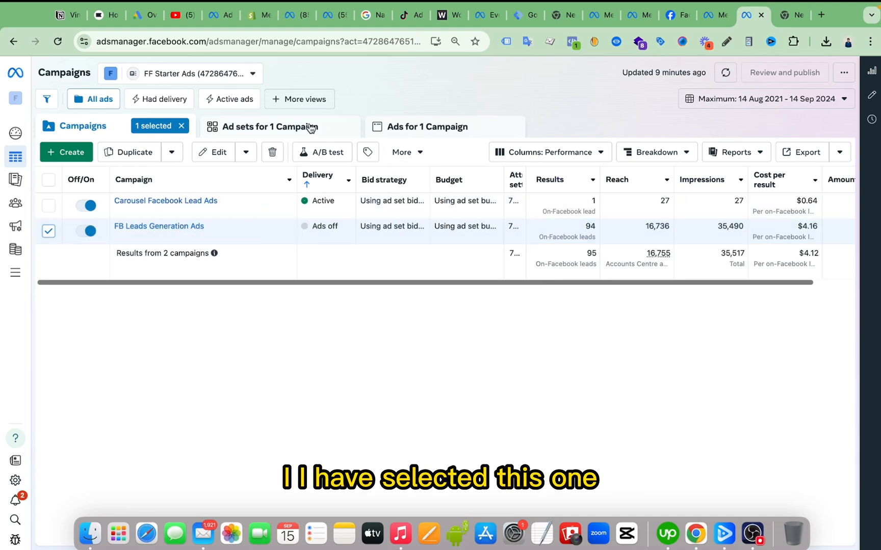
pyautogui.moveTo(395, 134)
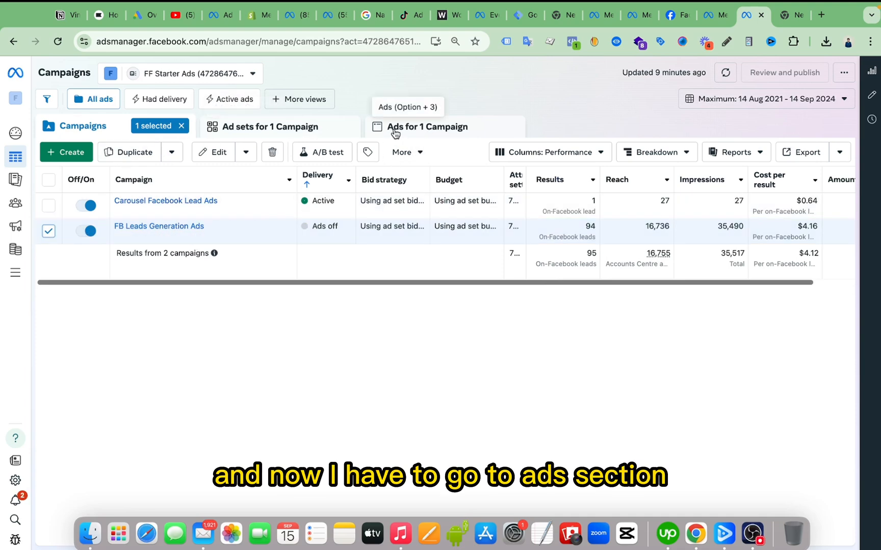
pyautogui.moveTo(104, 253)
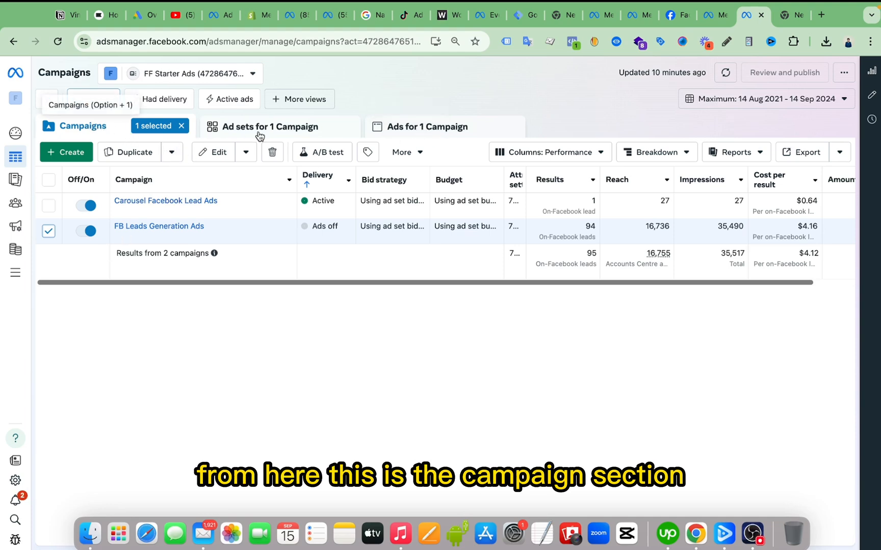
pyautogui.moveTo(427, 136)
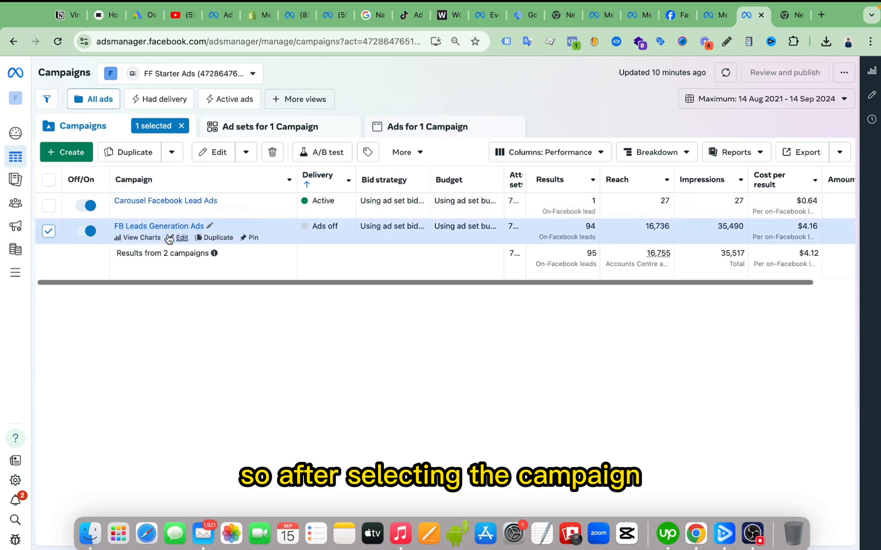
pyautogui.moveTo(433, 127)
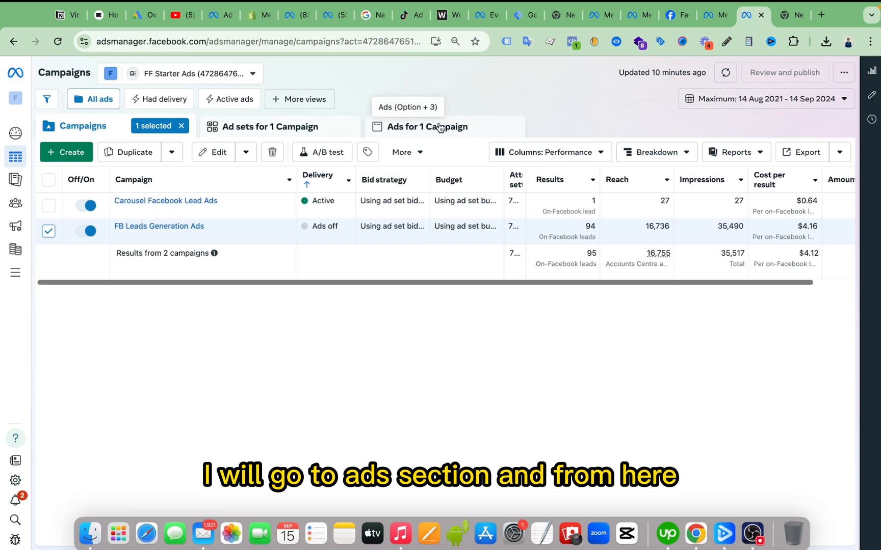
# - List the campaign's ads and view results: Detailed Ads Image 1 holds 94 leads
pyautogui.click(429, 127)
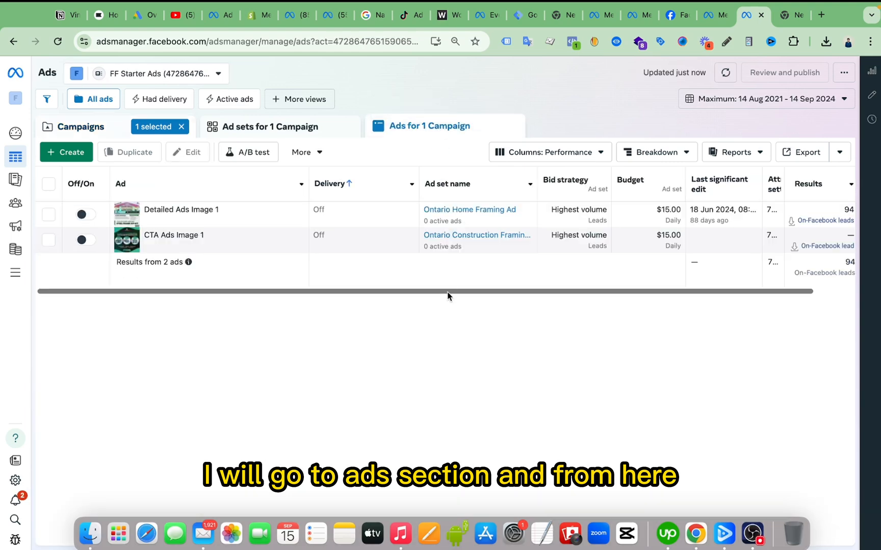
pyautogui.hscroll(3)
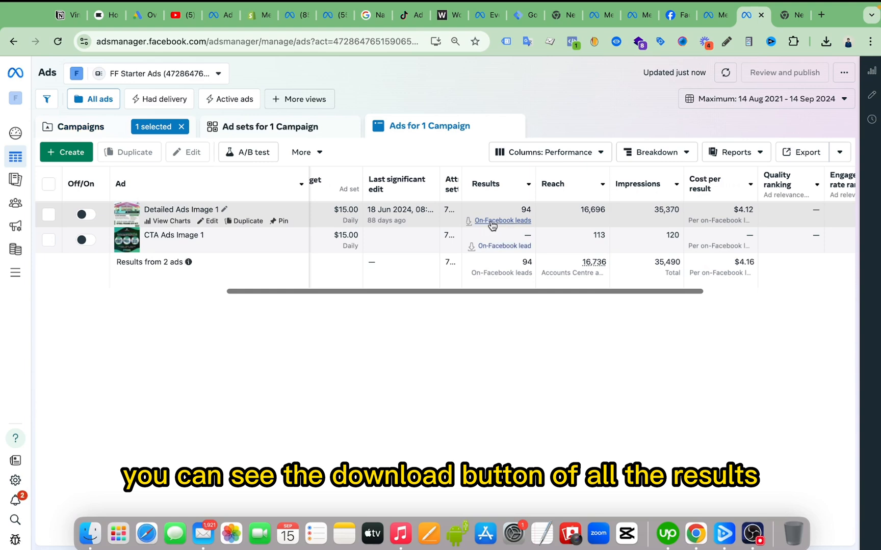
pyautogui.moveTo(482, 228)
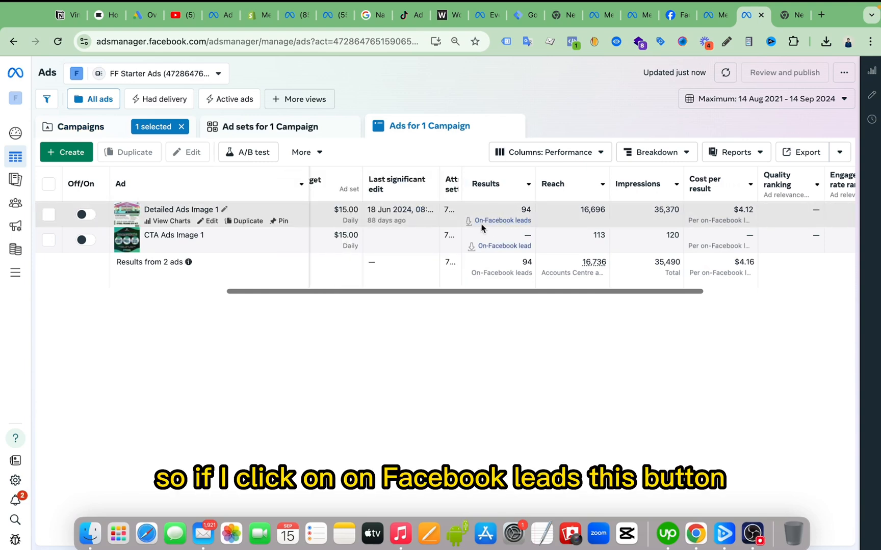
pyautogui.moveTo(502, 220)
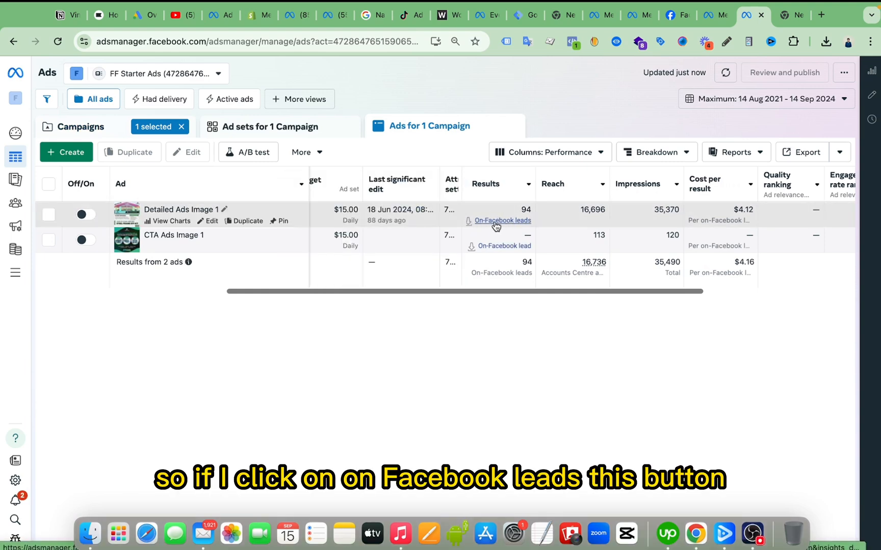
# - Start a lead download for Detailed Ads Image 1 limited to Last 30 days
pyautogui.click(501, 220)
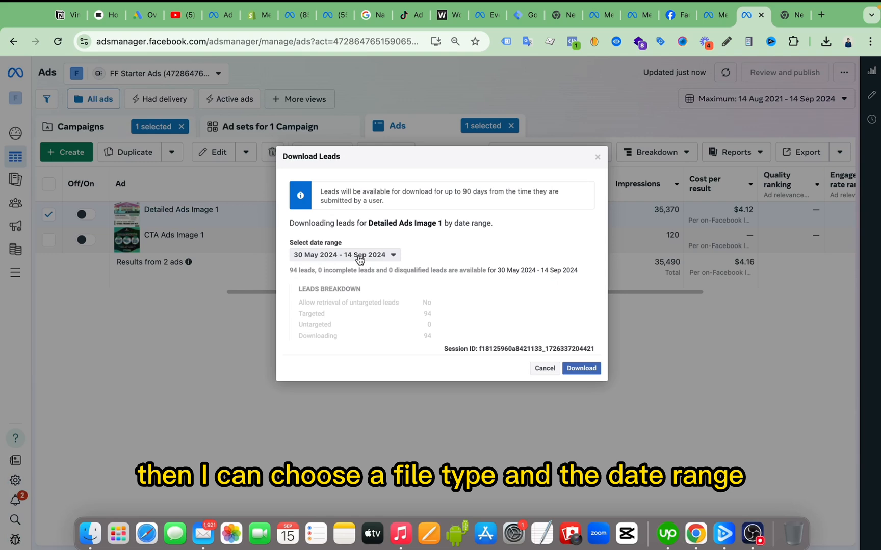
pyautogui.click(342, 254)
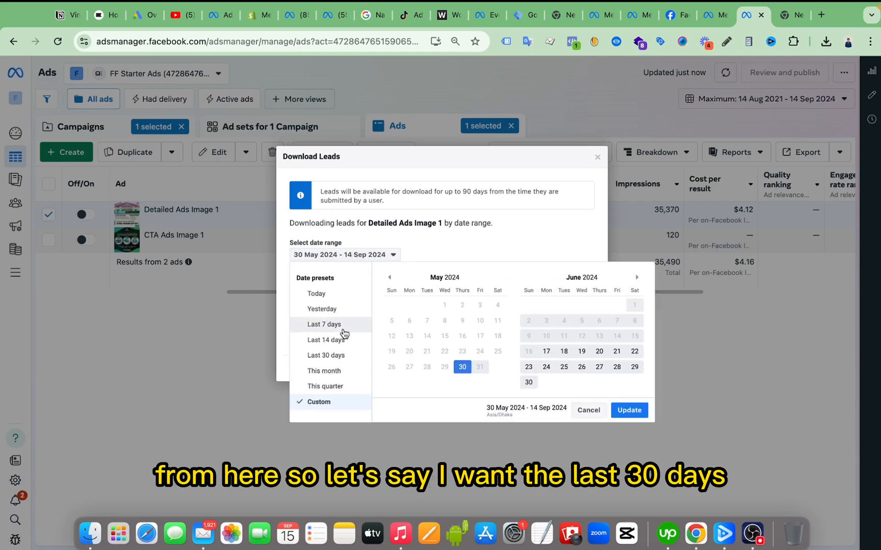
pyautogui.moveTo(345, 309)
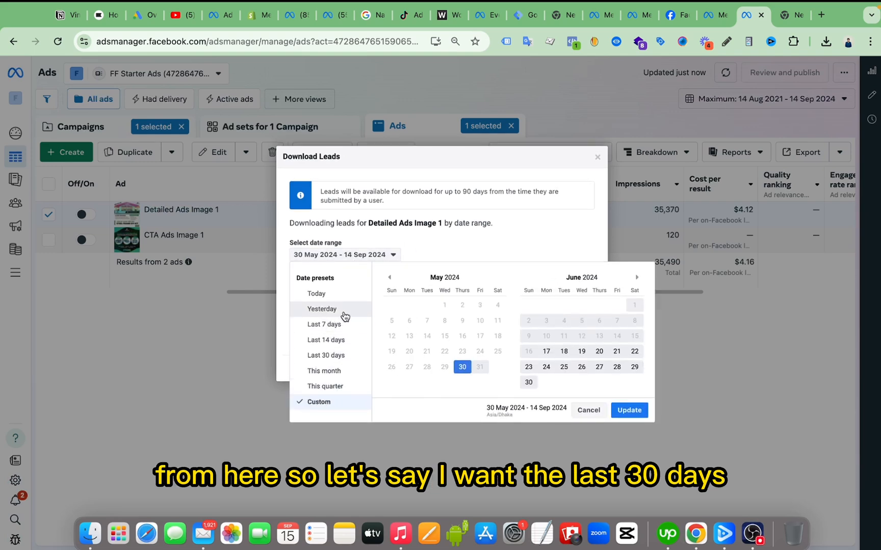
pyautogui.click(325, 355)
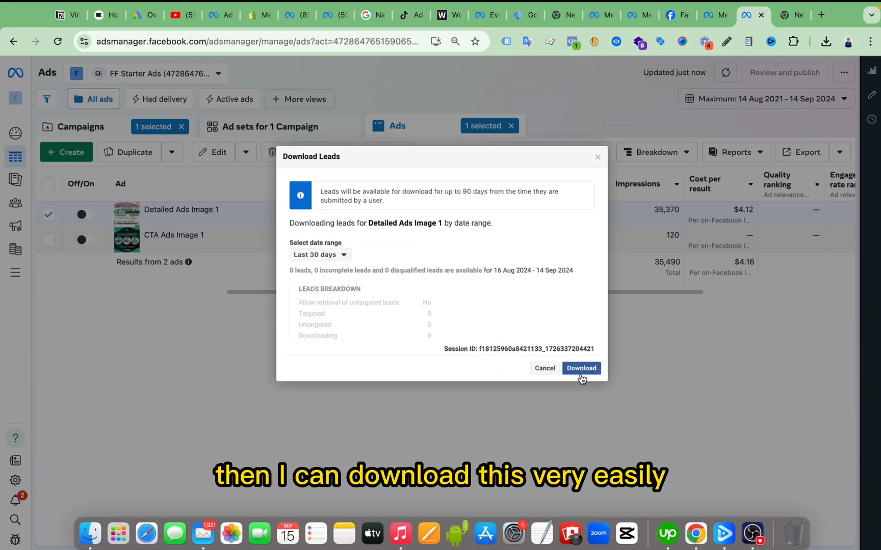
# - Generate CSV/XLS lead links for Detailed Ads Image 1, close, and return to Campaigns
pyautogui.click(581, 369)
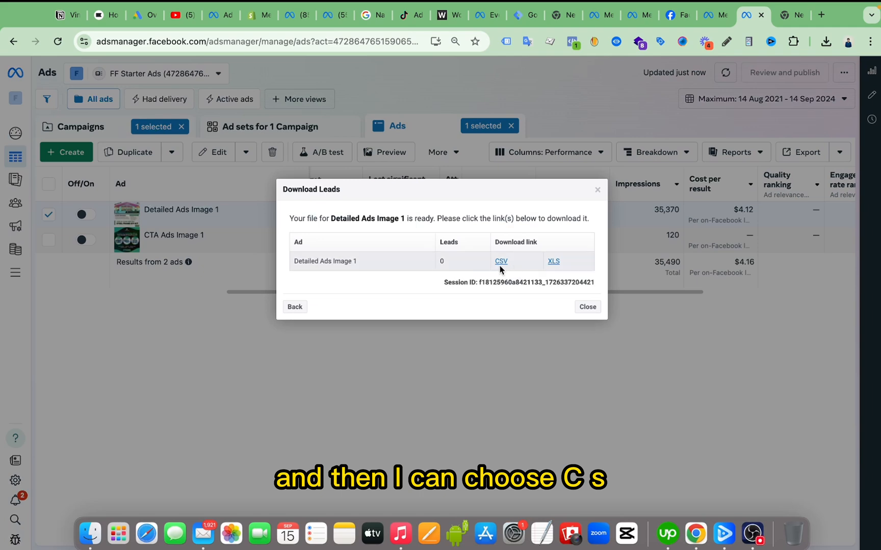
pyautogui.moveTo(558, 270)
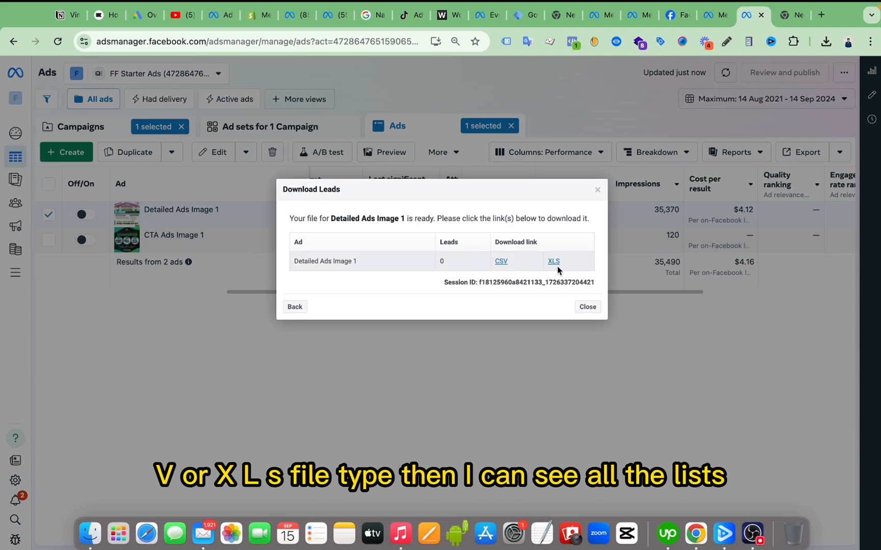
pyautogui.moveTo(719, 163)
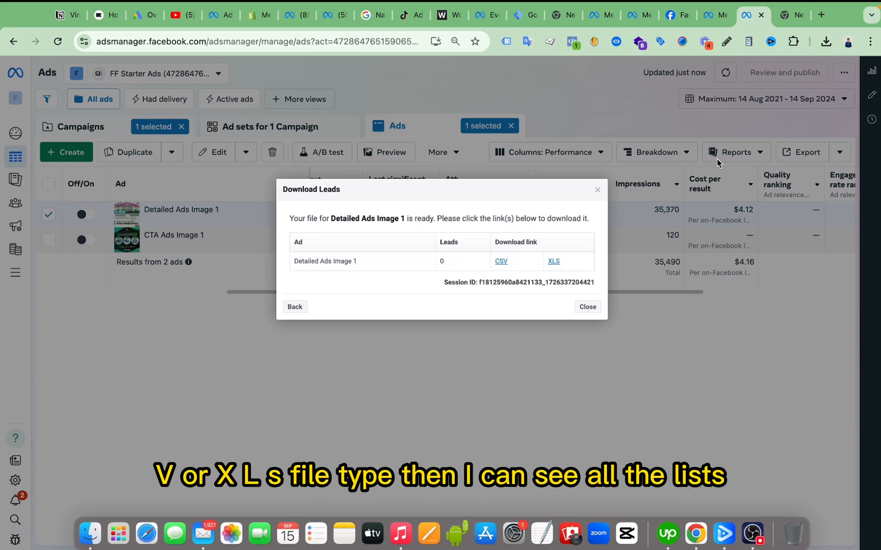
pyautogui.moveTo(533, 230)
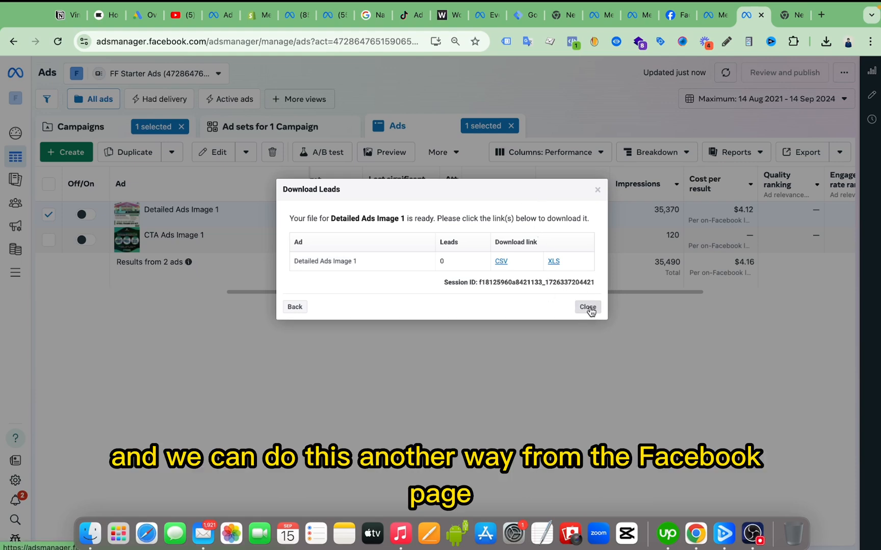
pyautogui.click(586, 307)
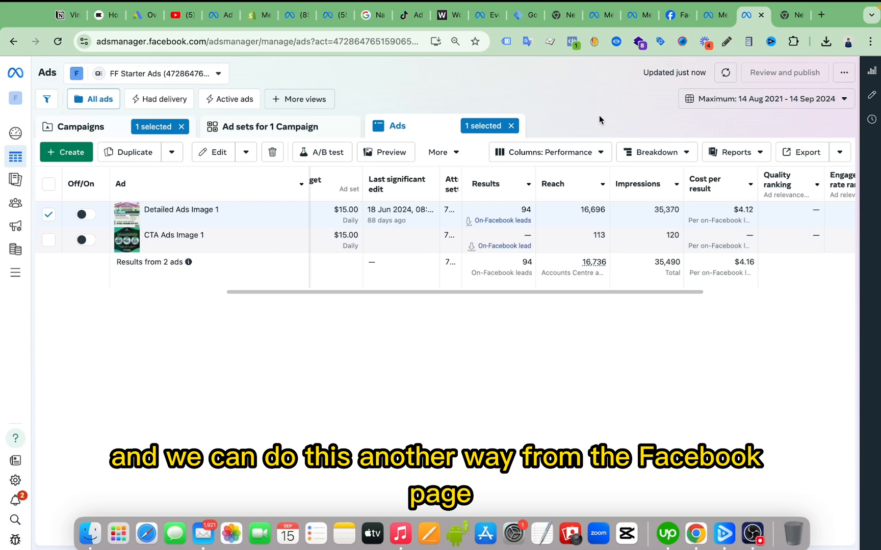
pyautogui.click(81, 127)
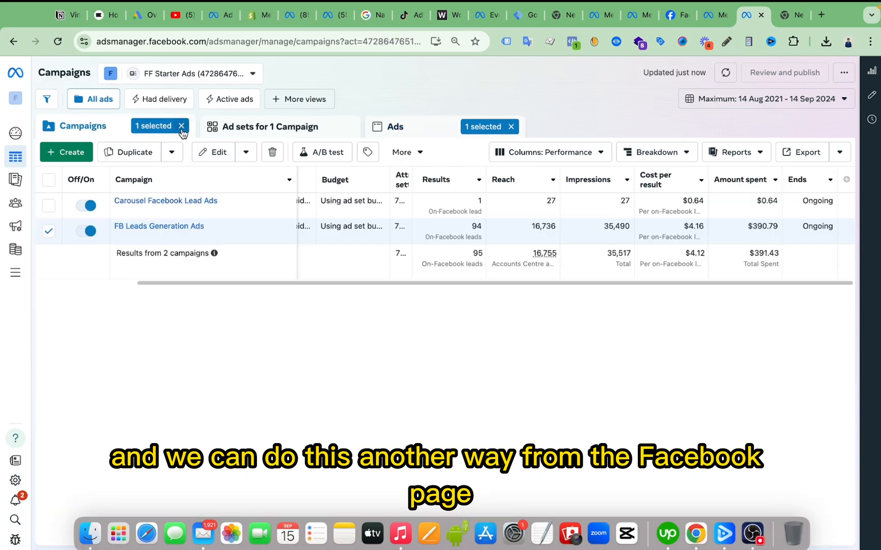
pyautogui.click(181, 126)
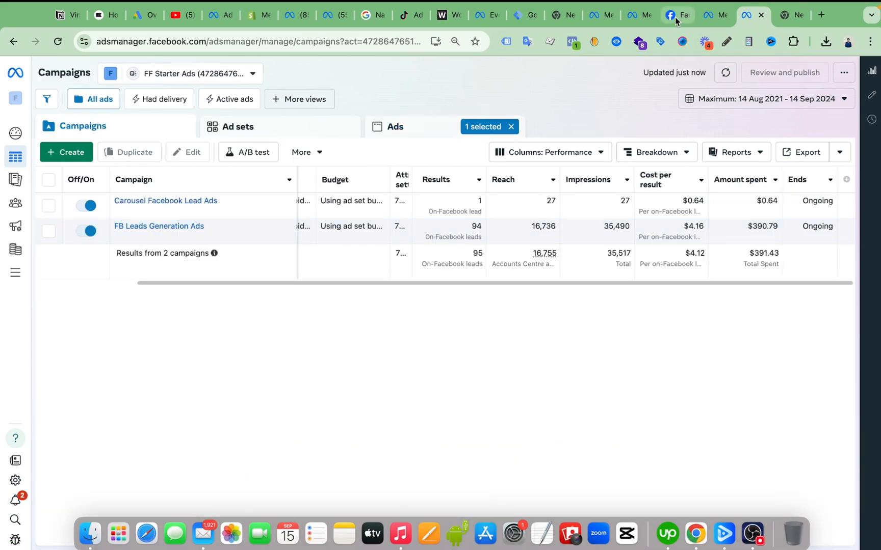
# - Switch to the Frame Factory Facebook page and go to its Leads Centre
pyautogui.click(676, 16)
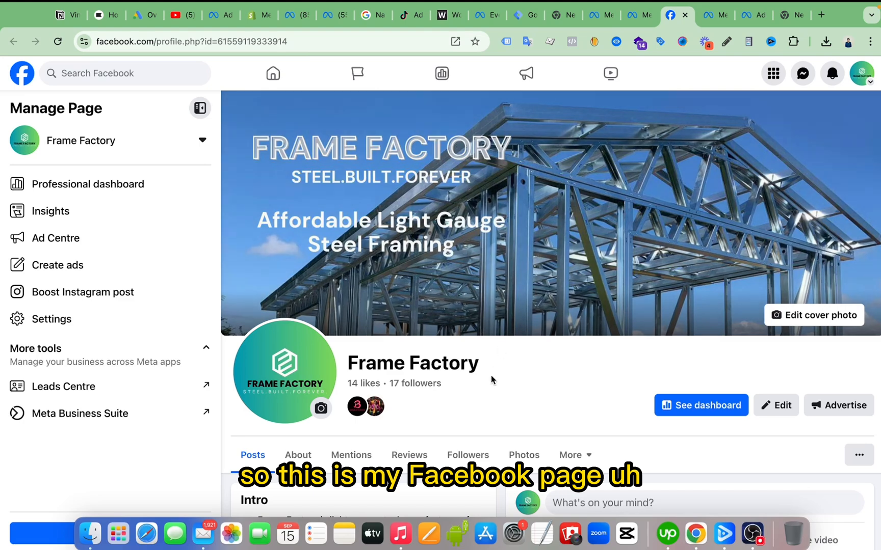
pyautogui.moveTo(485, 315)
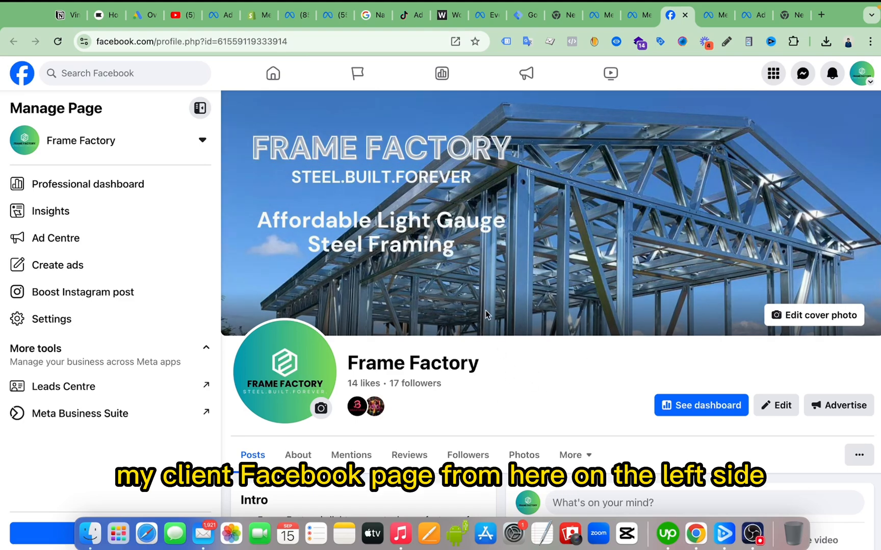
pyautogui.moveTo(348, 107)
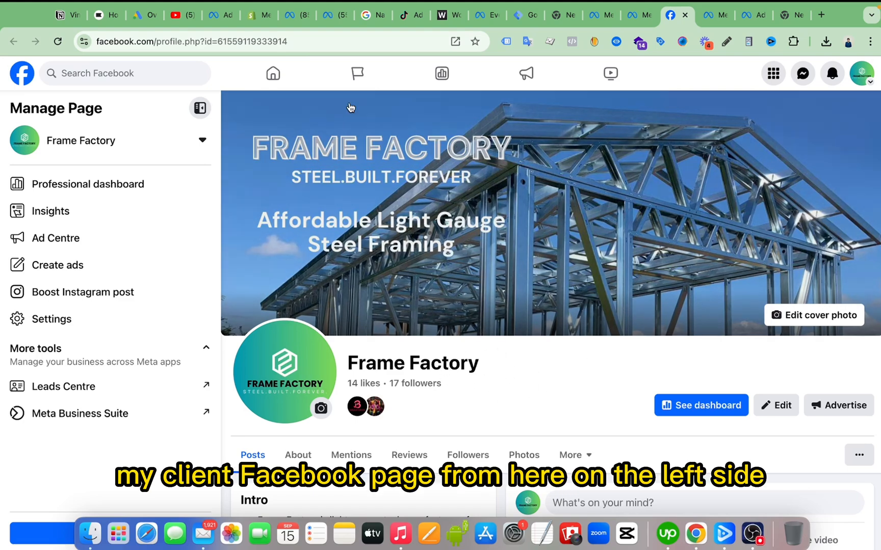
pyautogui.moveTo(77, 386)
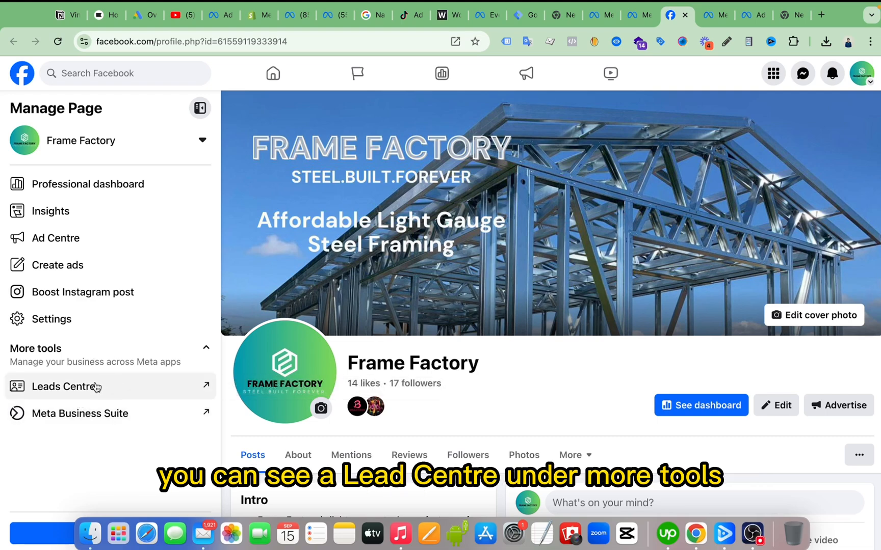
pyautogui.moveTo(119, 390)
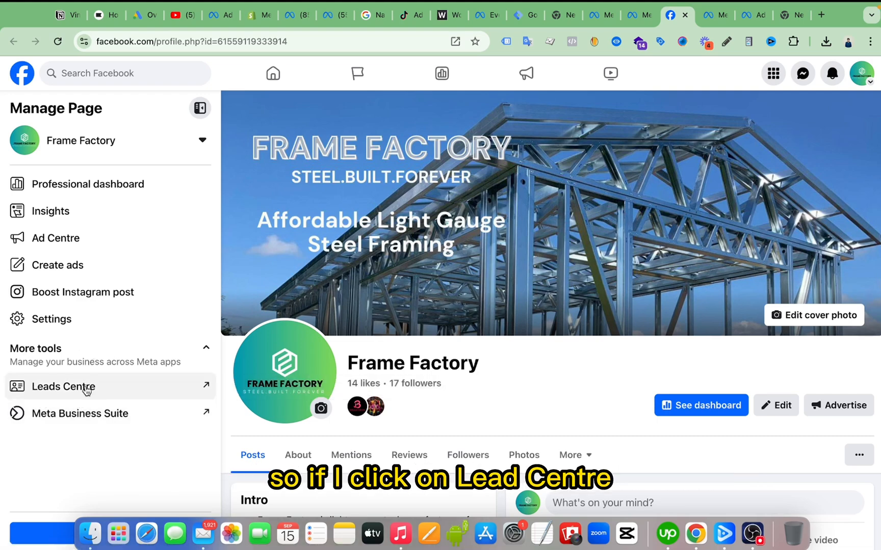
pyautogui.click(64, 386)
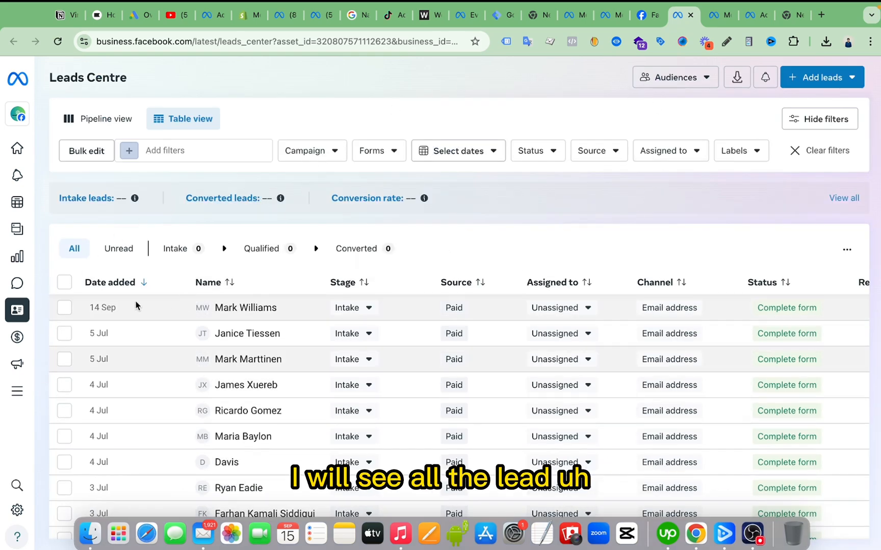
pyautogui.scroll(-3)
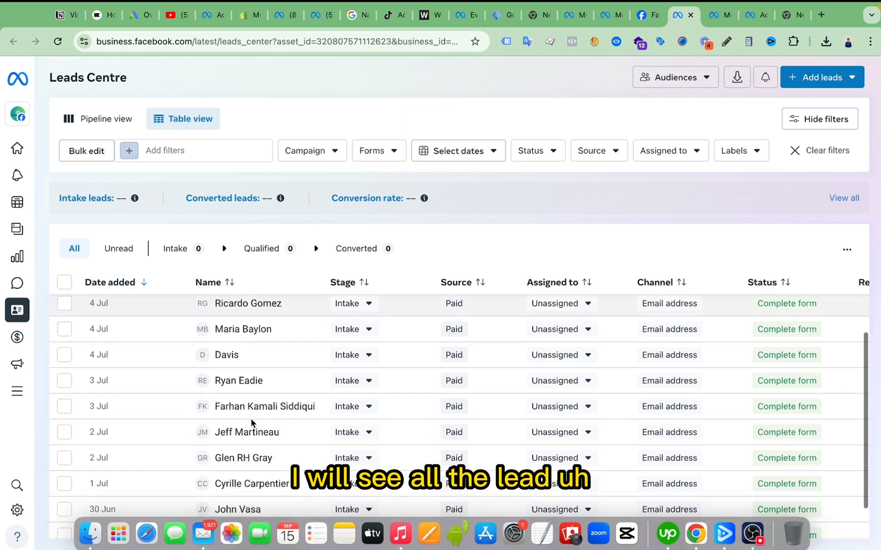
pyautogui.scroll(-3)
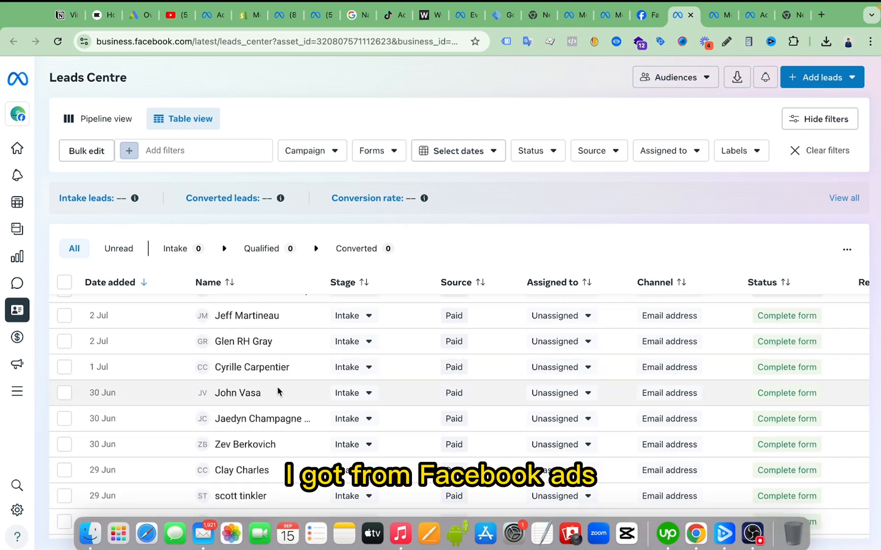
pyautogui.scroll(3)
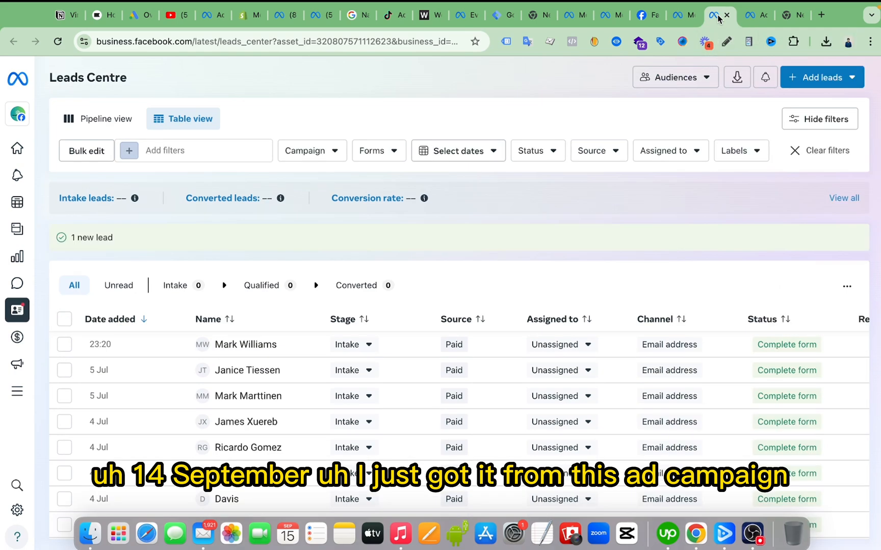
# - Return to the Ads Manager Campaigns table showing Carousel Facebook Lead Ads with one lead
pyautogui.click(747, 15)
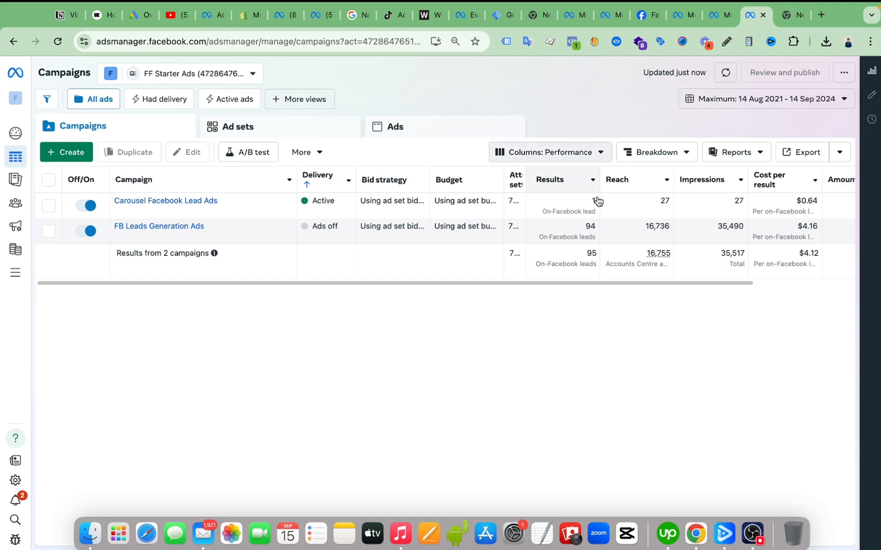
pyautogui.moveTo(549, 179)
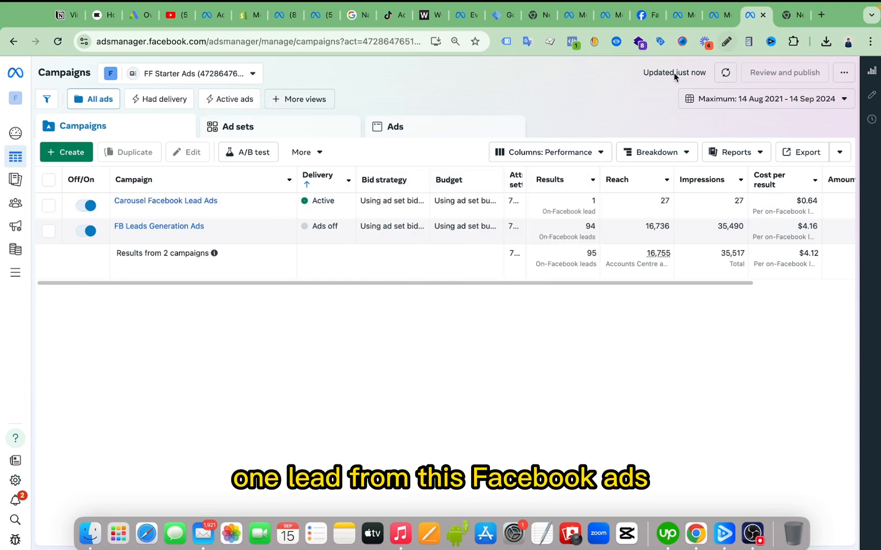
pyautogui.moveTo(165, 200)
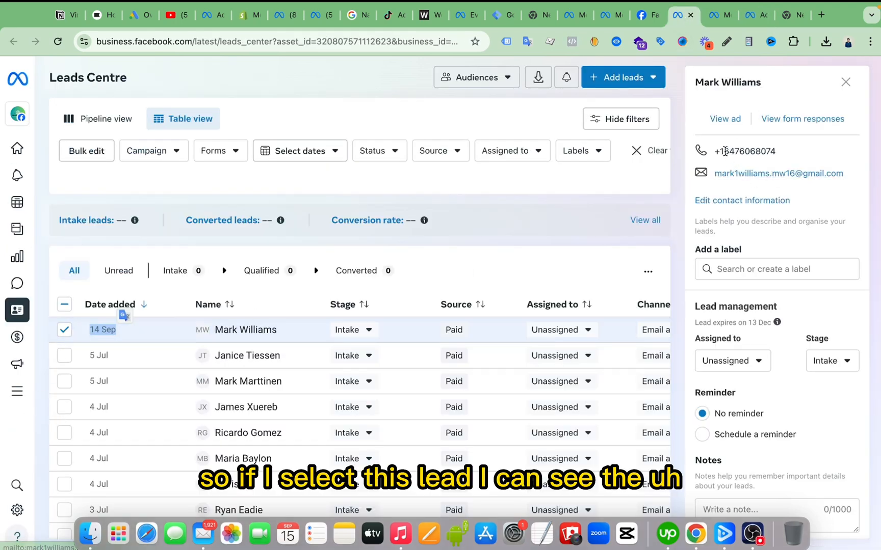
pyautogui.moveTo(831, 191)
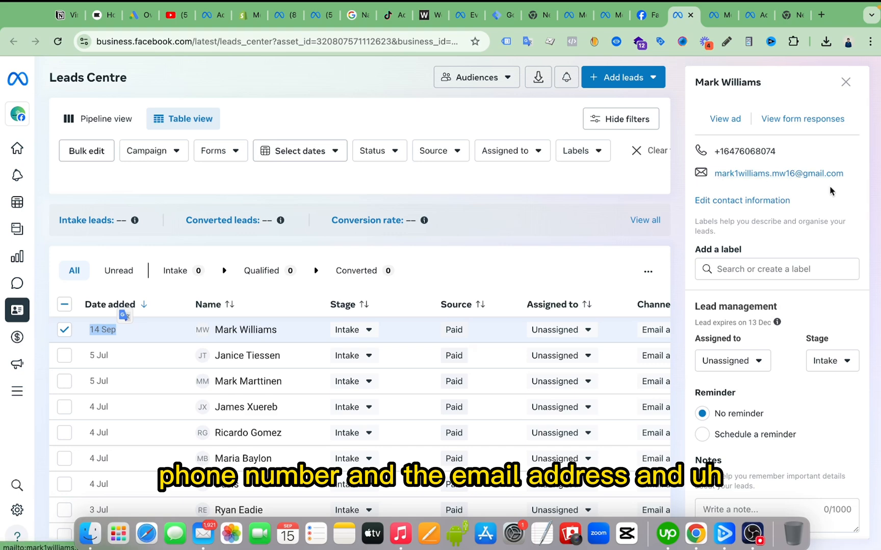
pyautogui.moveTo(741, 200)
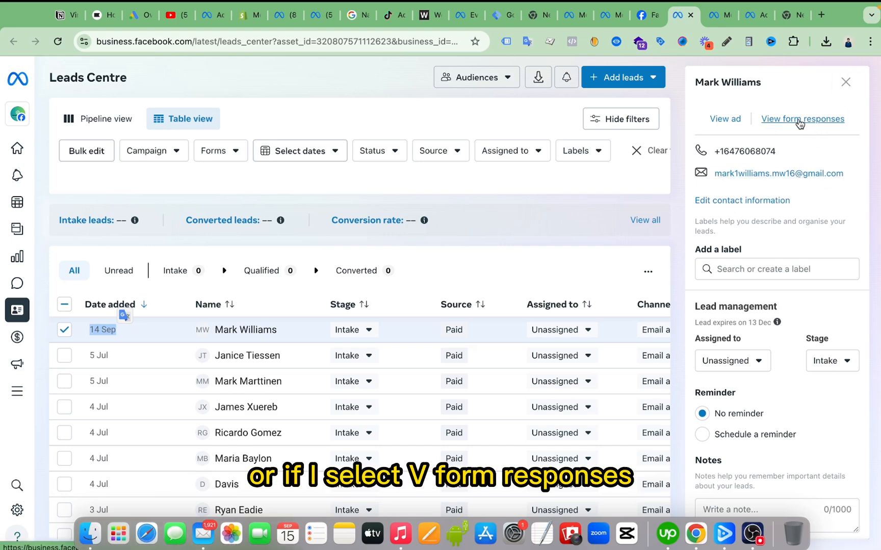
pyautogui.click(802, 119)
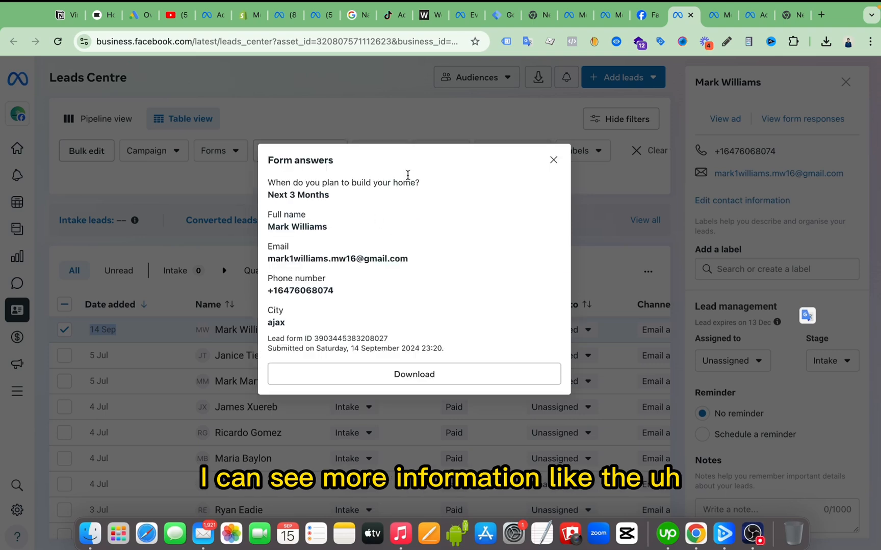
pyautogui.moveTo(268, 187)
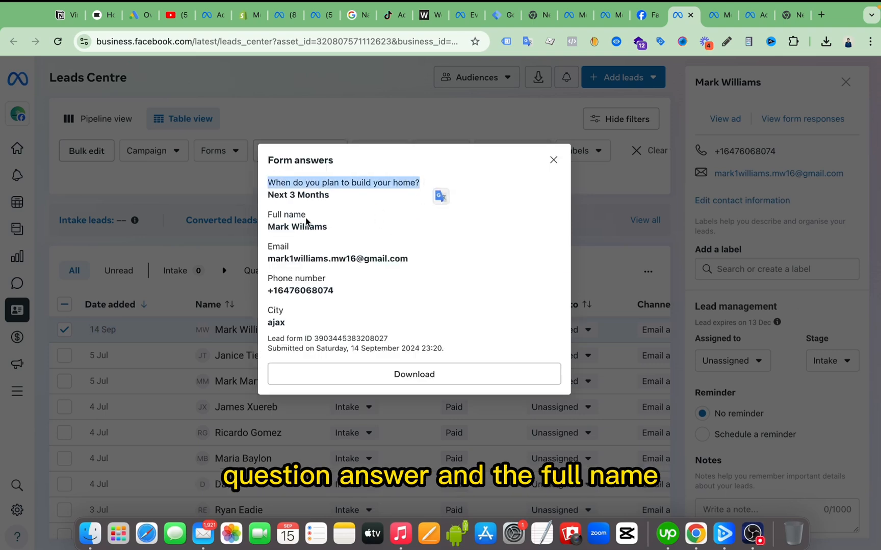
pyautogui.moveTo(292, 303)
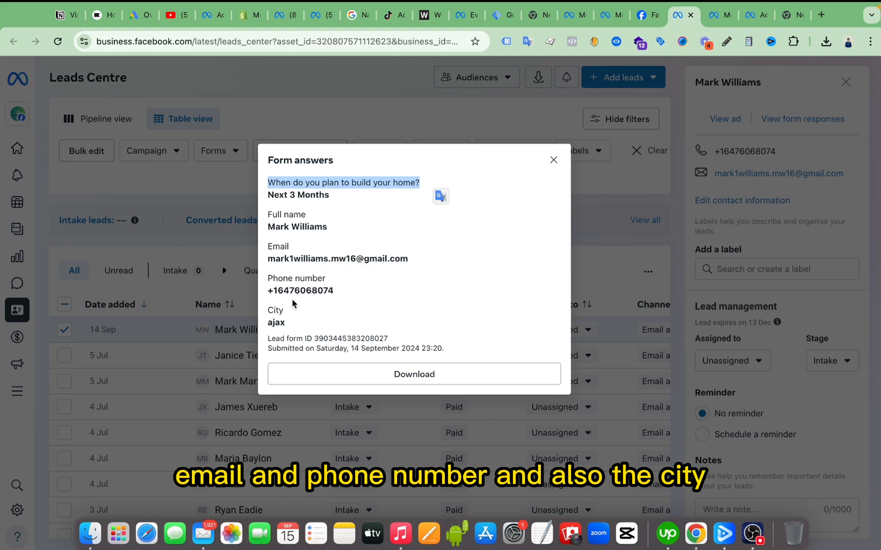
pyautogui.moveTo(463, 222)
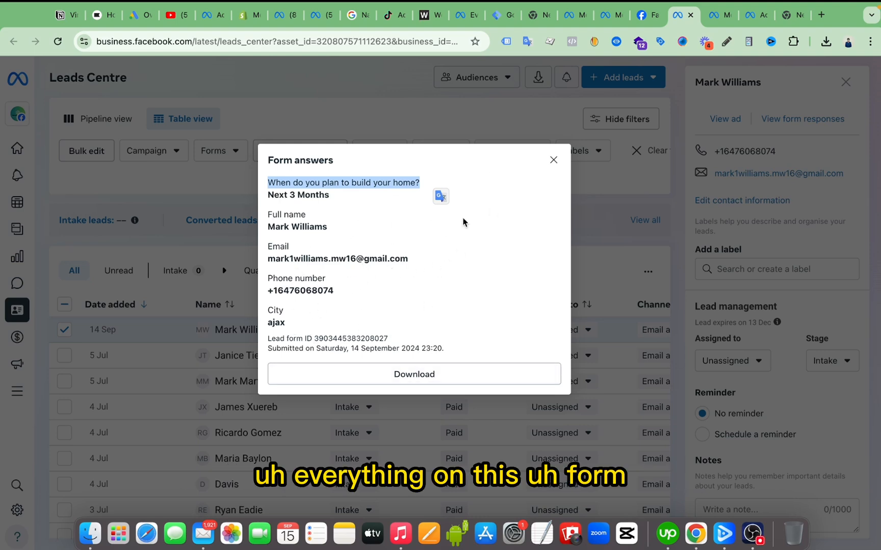
# - Close the form answers and lead panel, then switch to Ads Manager and back
pyautogui.click(554, 160)
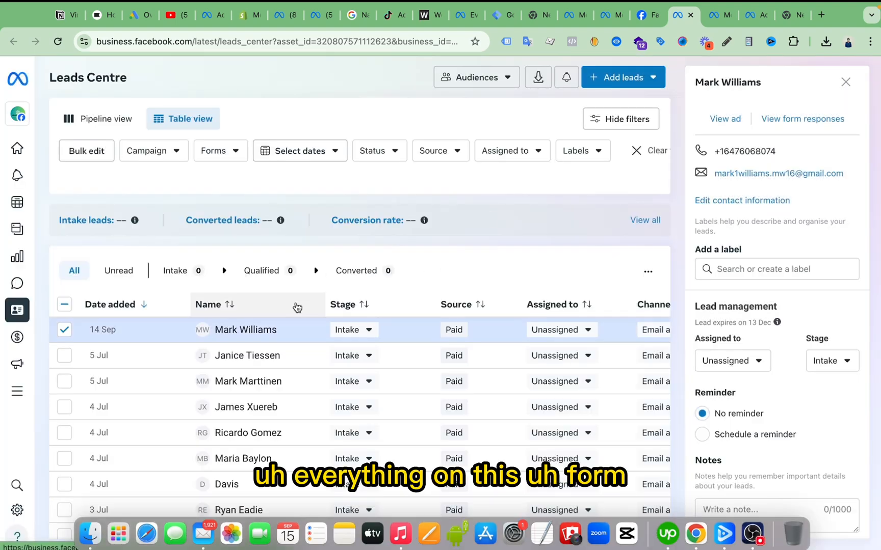
pyautogui.moveTo(527, 267)
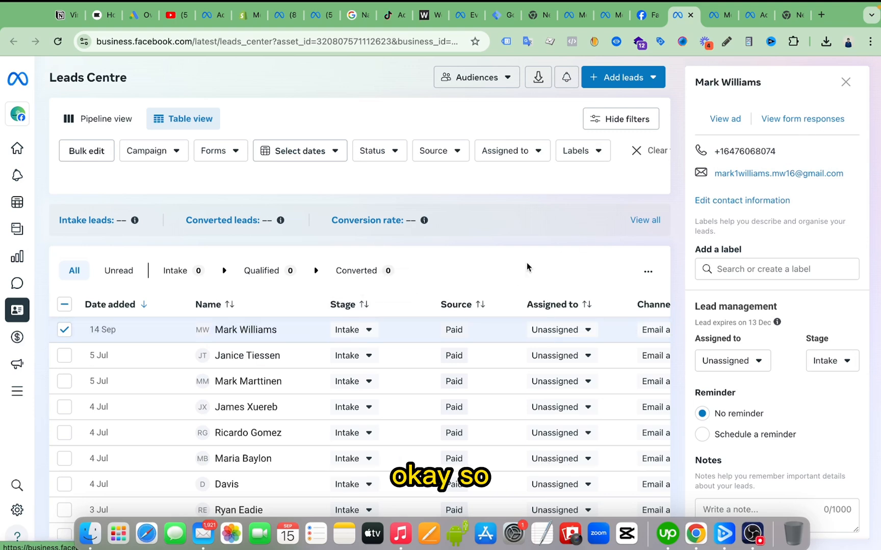
pyautogui.click(845, 82)
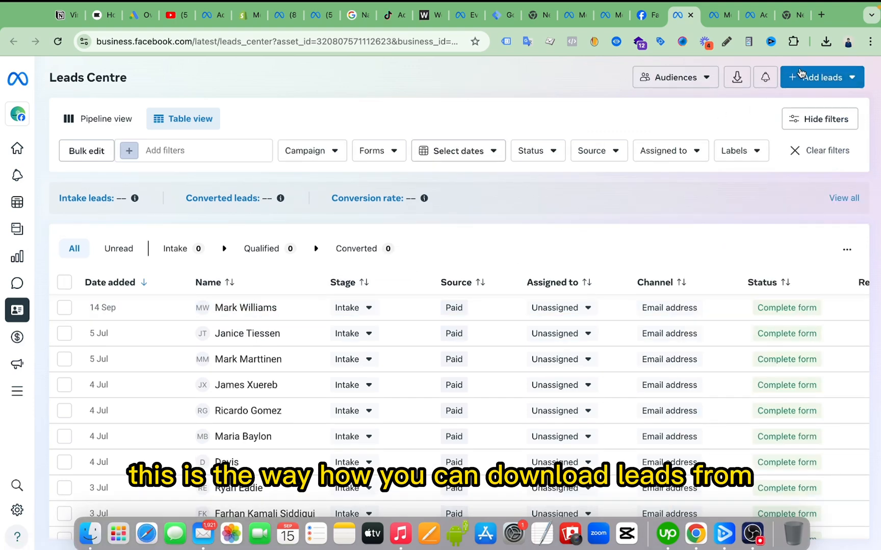
pyautogui.click(748, 15)
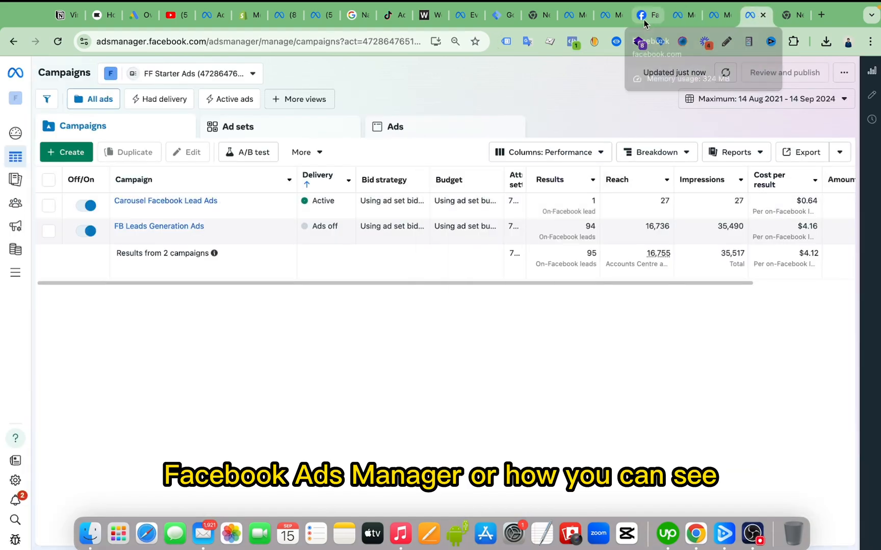
pyautogui.click(679, 15)
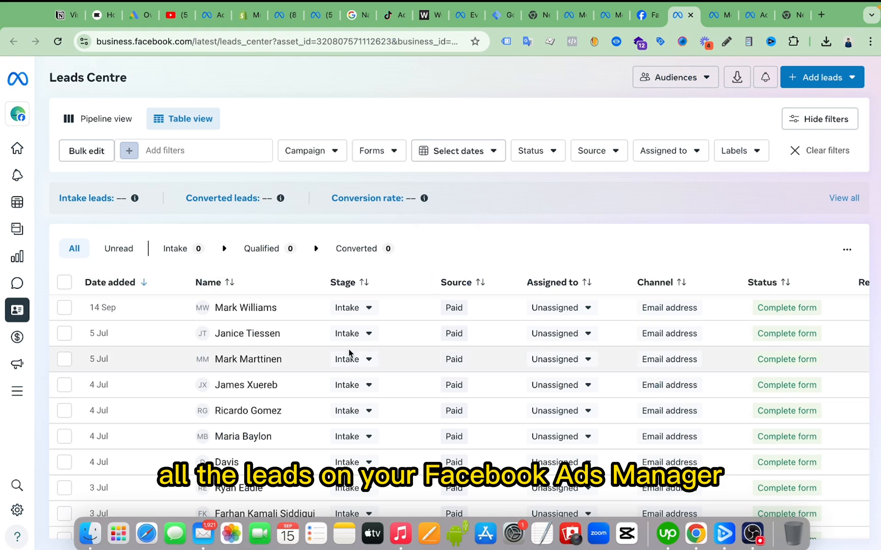
pyautogui.moveTo(571, 227)
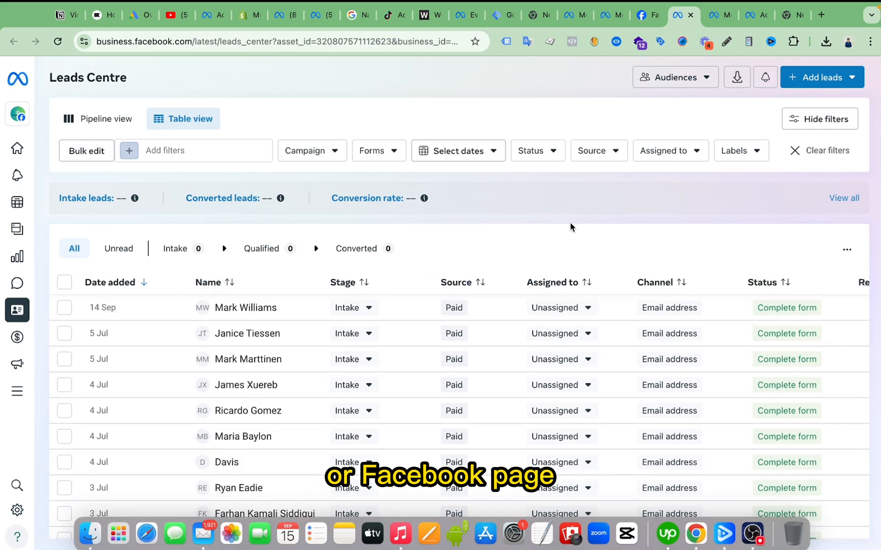